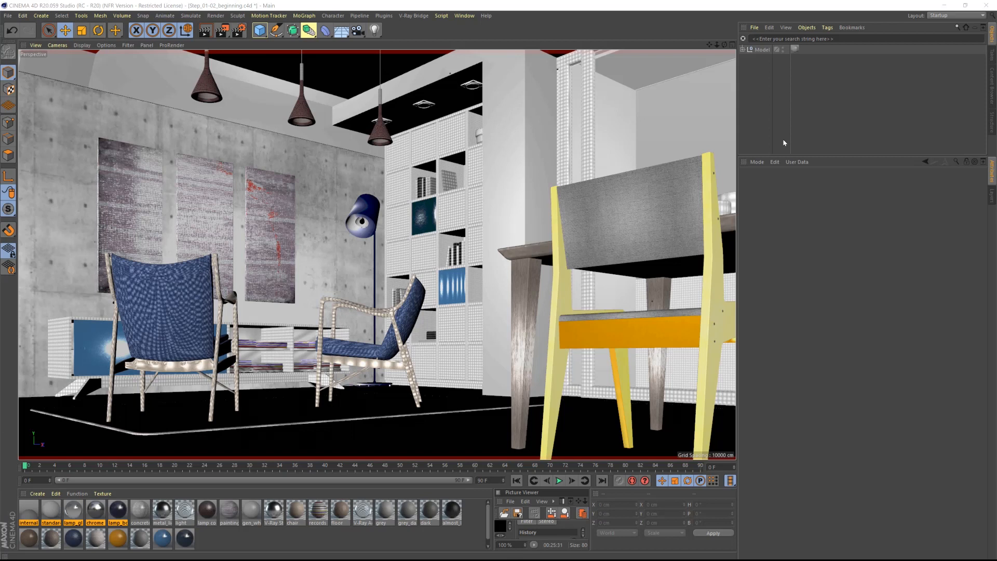
Create a V-Ray Physical Camera from the V-Ray Bridge cameras menu.
click(413, 15)
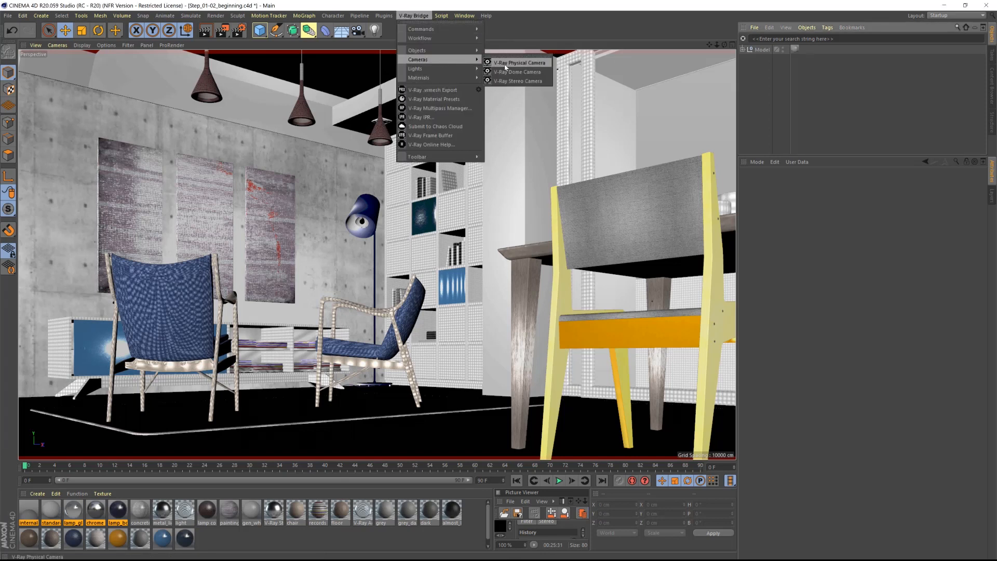
click(519, 62)
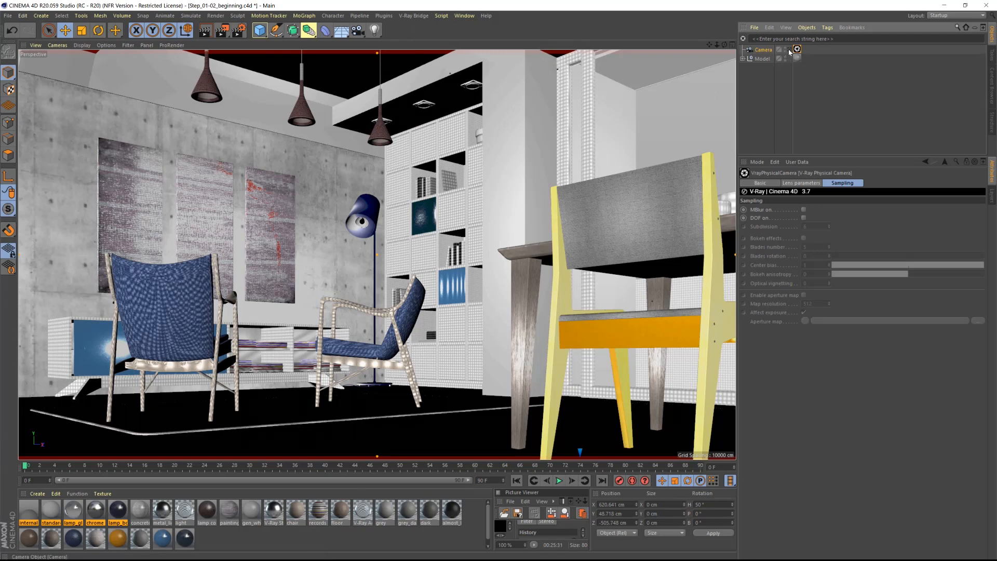
mouse_move(788, 53)
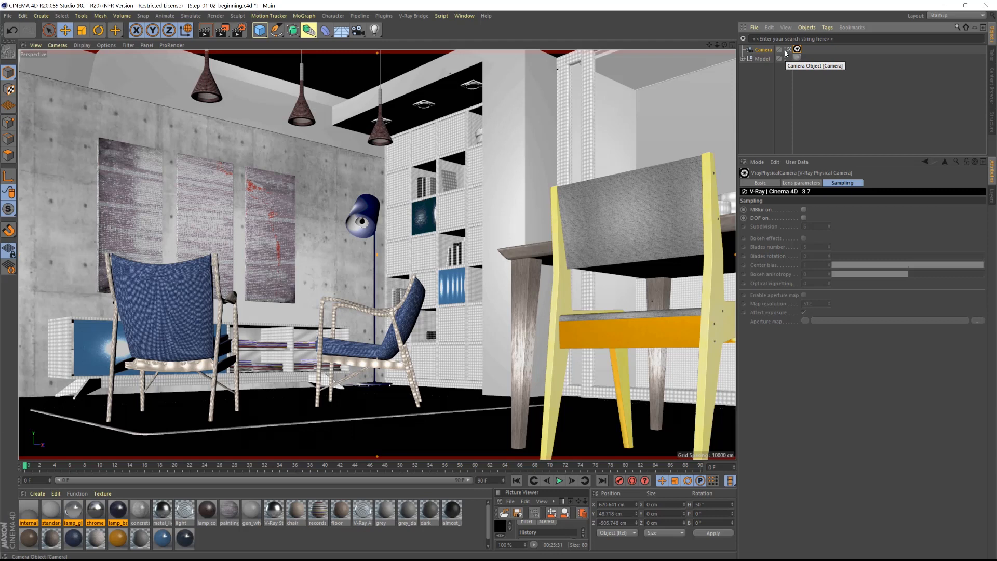
Add a Protection tag to the Camera and select it for reordering below Model.
right_click(763, 50)
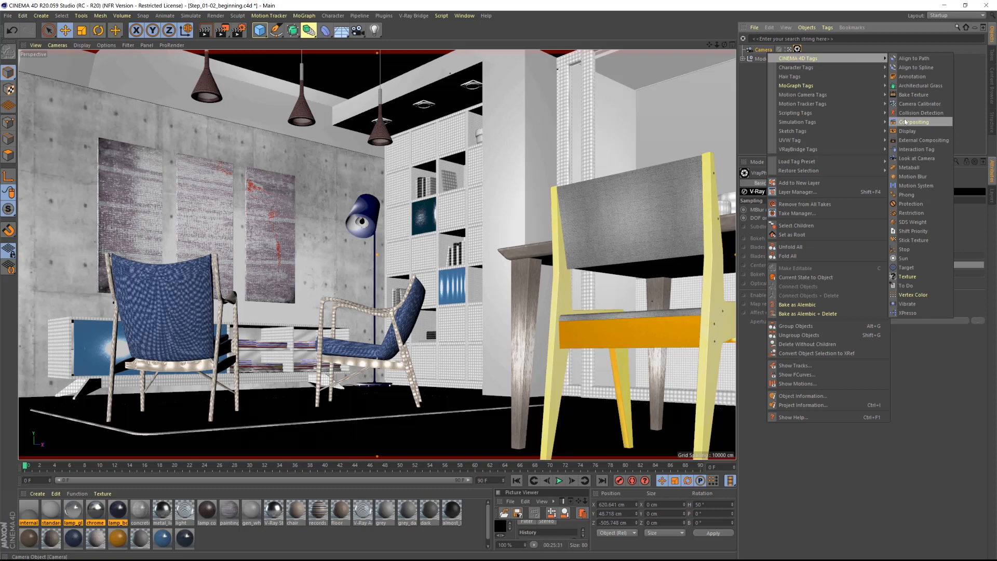
click(909, 204)
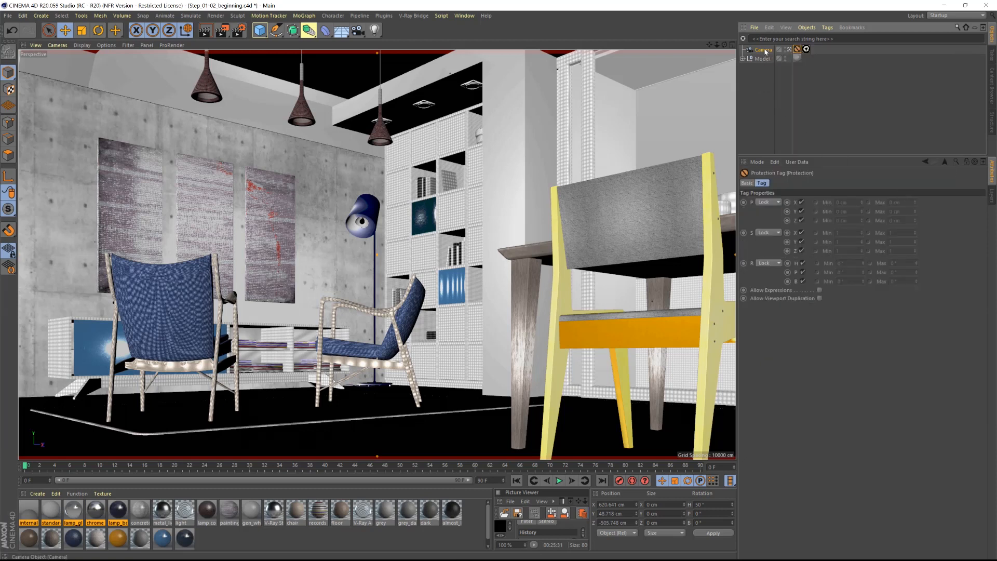
click(763, 59)
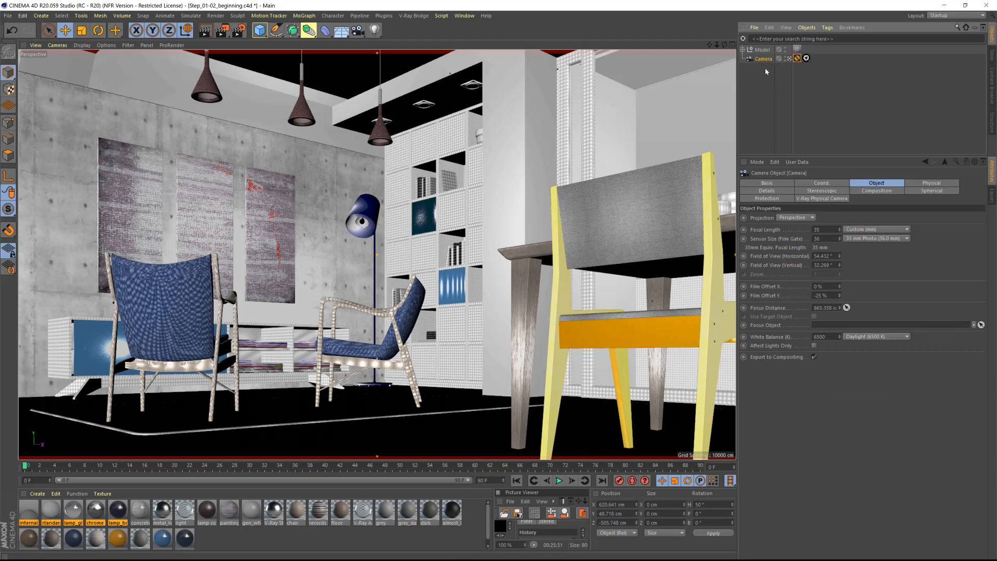
mouse_move(383, 15)
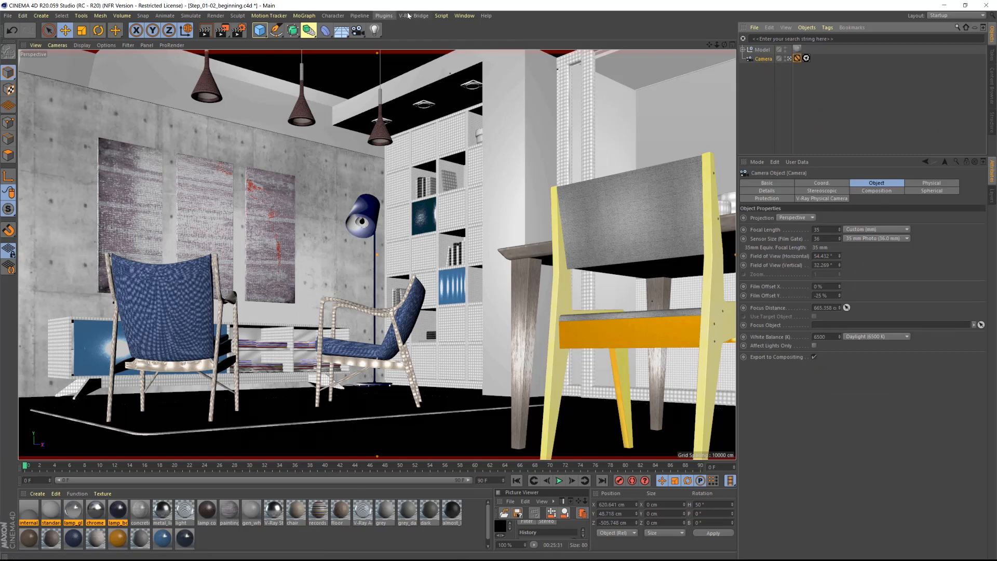
Create a V-Ray Physical Sun+Sky light and select Light with Light.Target for reordering.
click(413, 16)
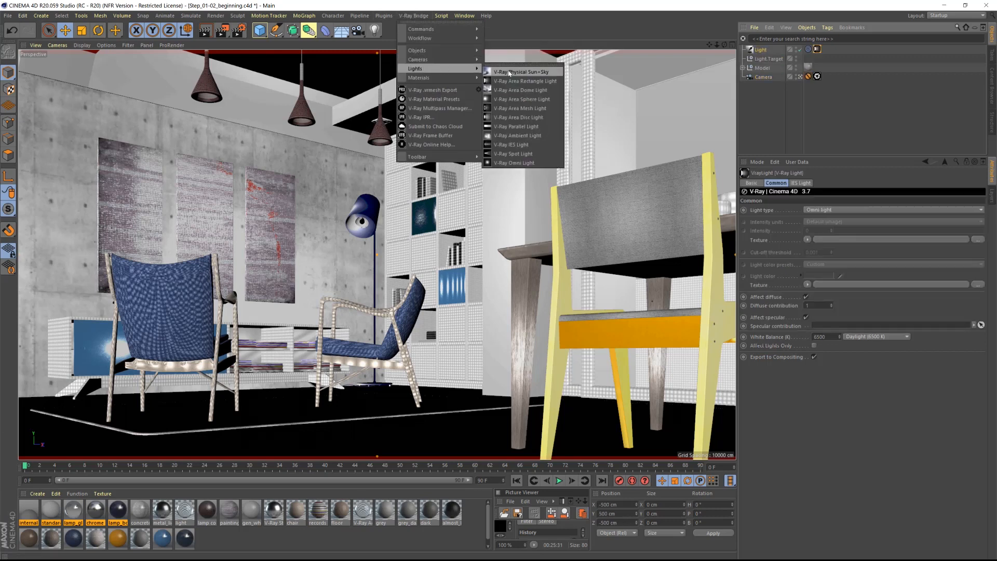
click(522, 72)
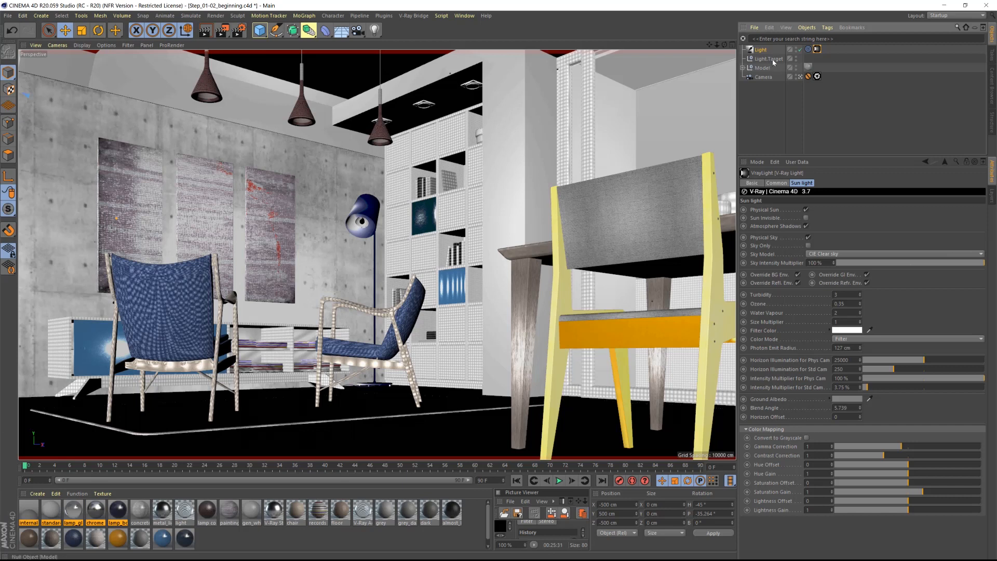
click(762, 49)
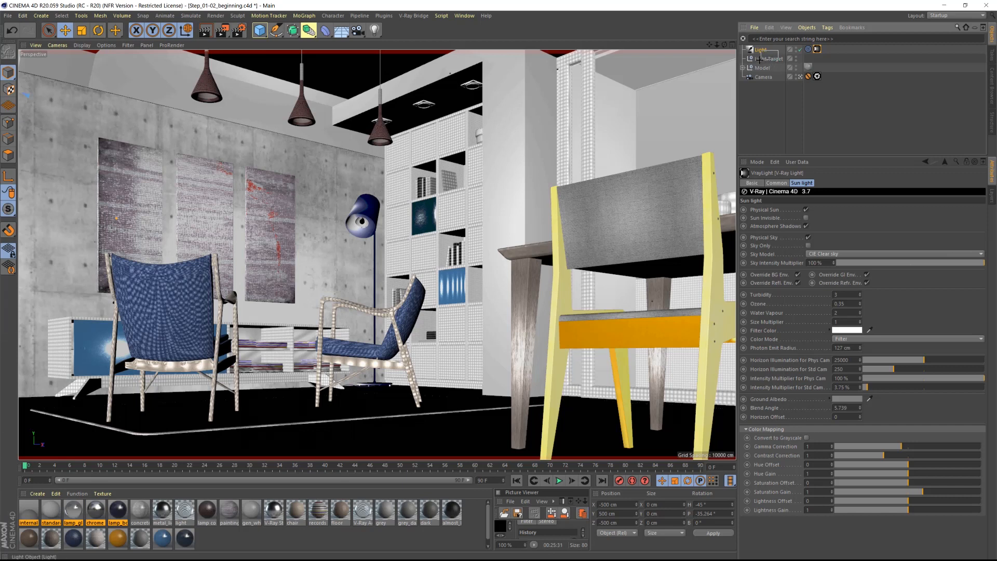
click(769, 59)
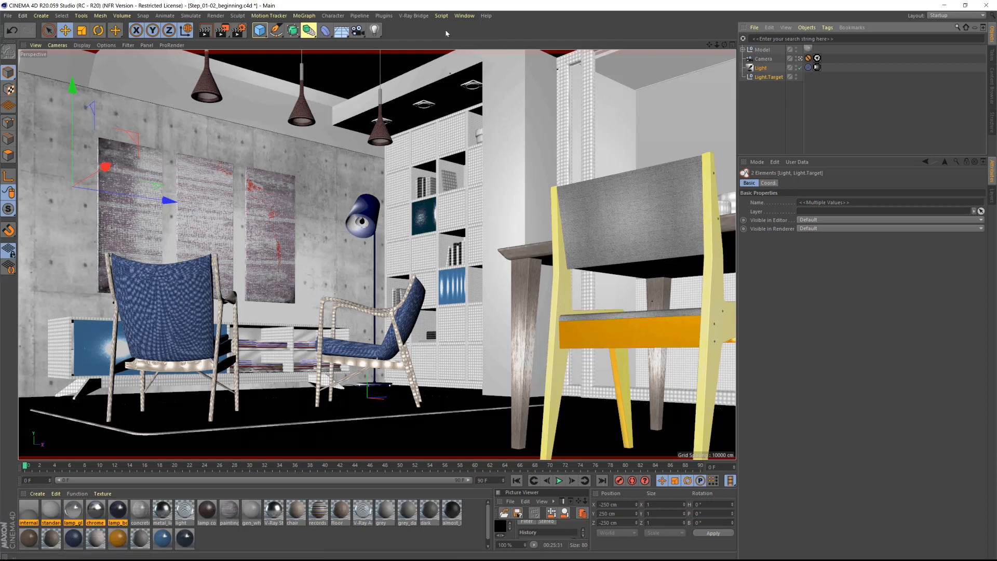
Create a V-Ray Area Rectangle Light over the window, set to Portal light, in group portal_lights.
click(412, 15)
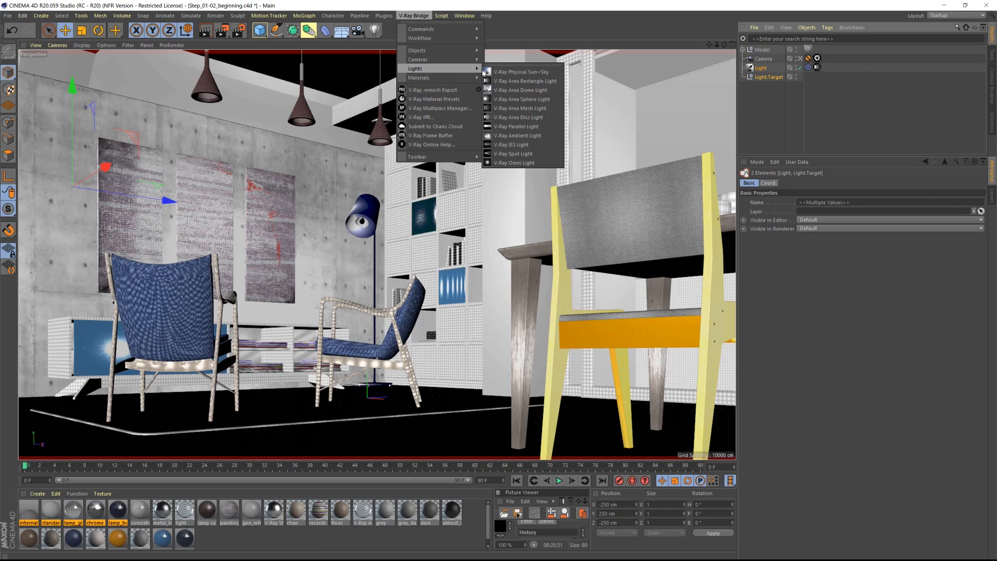
click(524, 81)
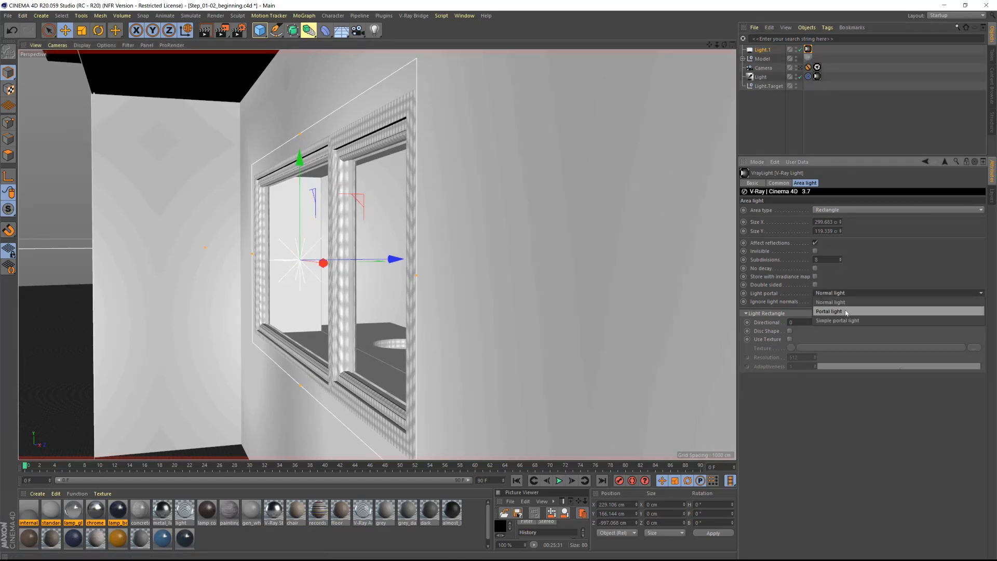
click(829, 311)
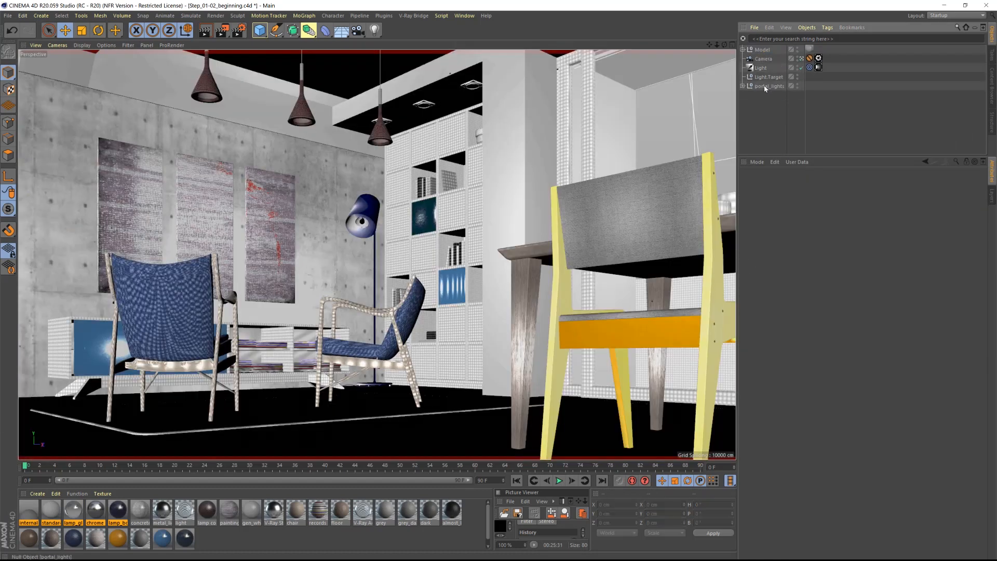
click(771, 86)
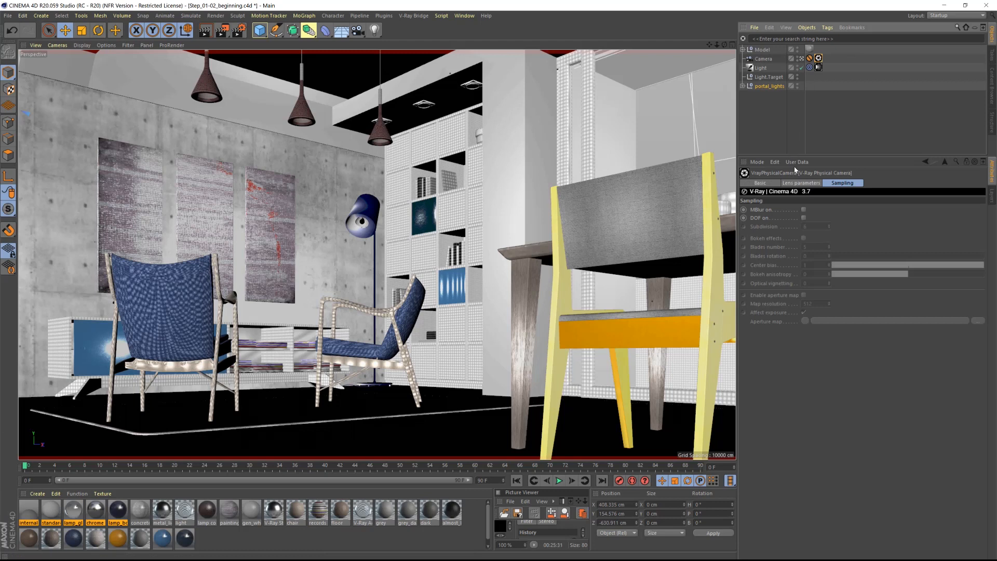
Show the camera's Lens parameters before opening Render Settings.
click(802, 183)
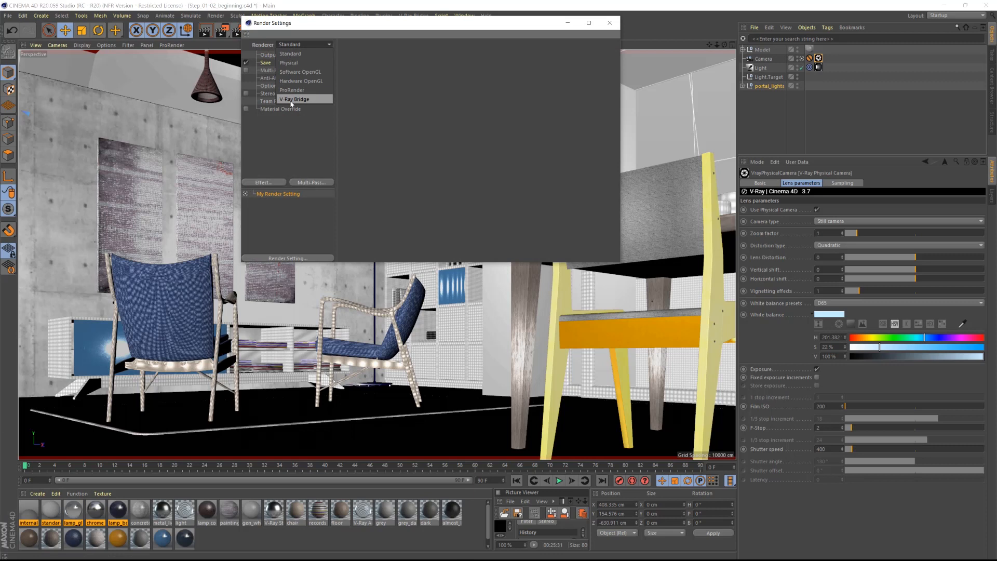
Set the renderer to V-Ray Bridge, render the sun-lit room, and close the frame buffer.
click(293, 98)
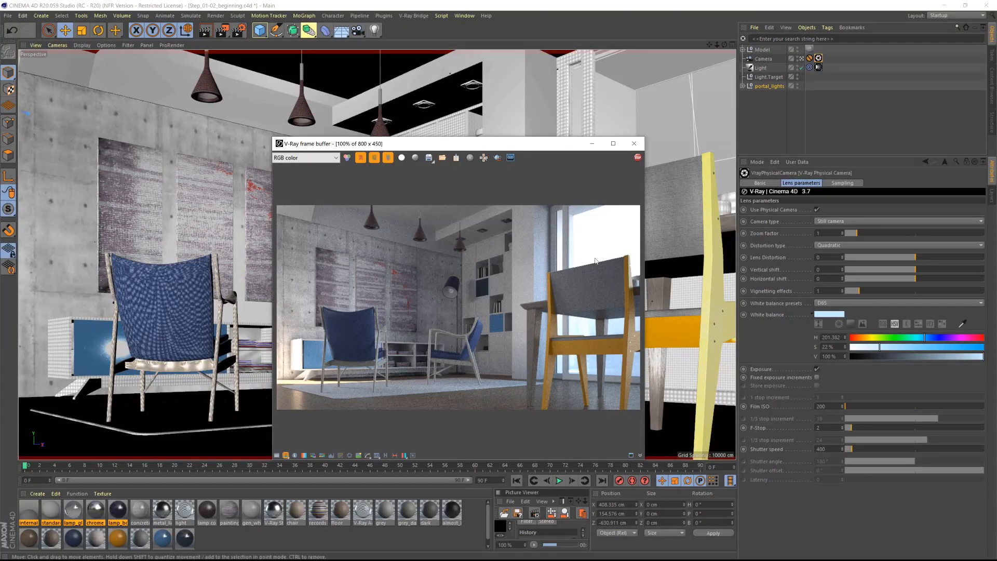
mouse_move(620, 233)
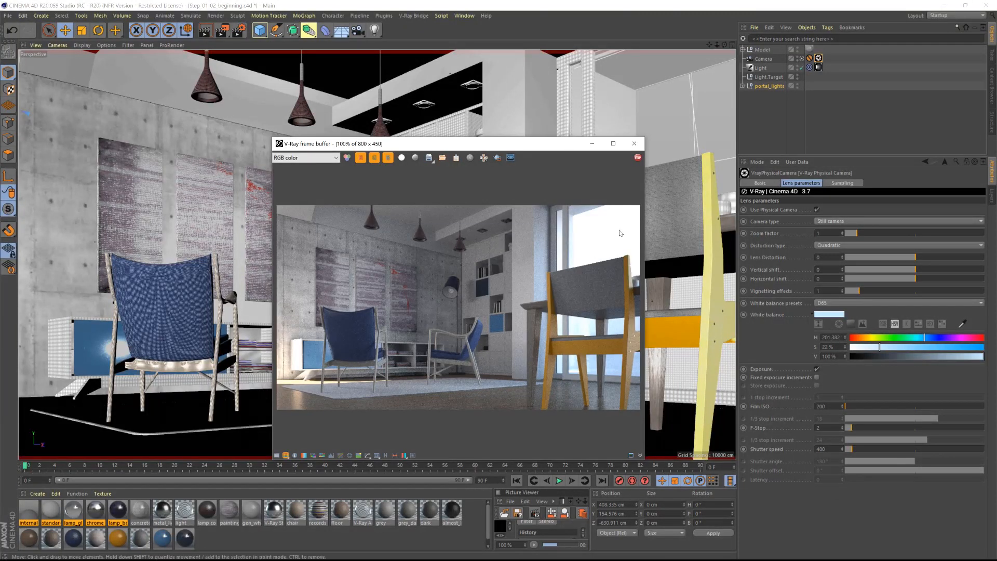
click(634, 143)
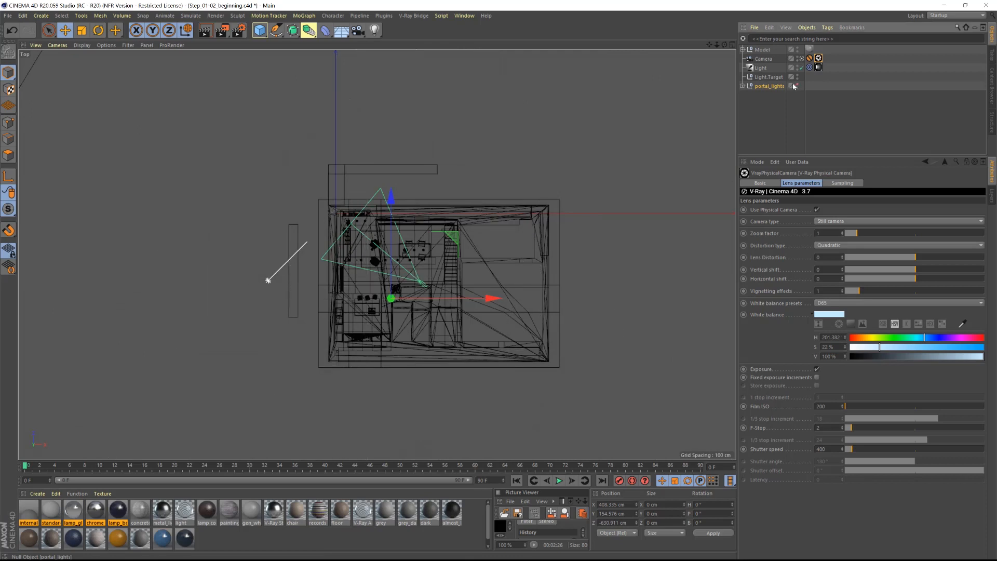
Disable portal_lights visibility and re-render the room with stronger sunlight.
click(764, 68)
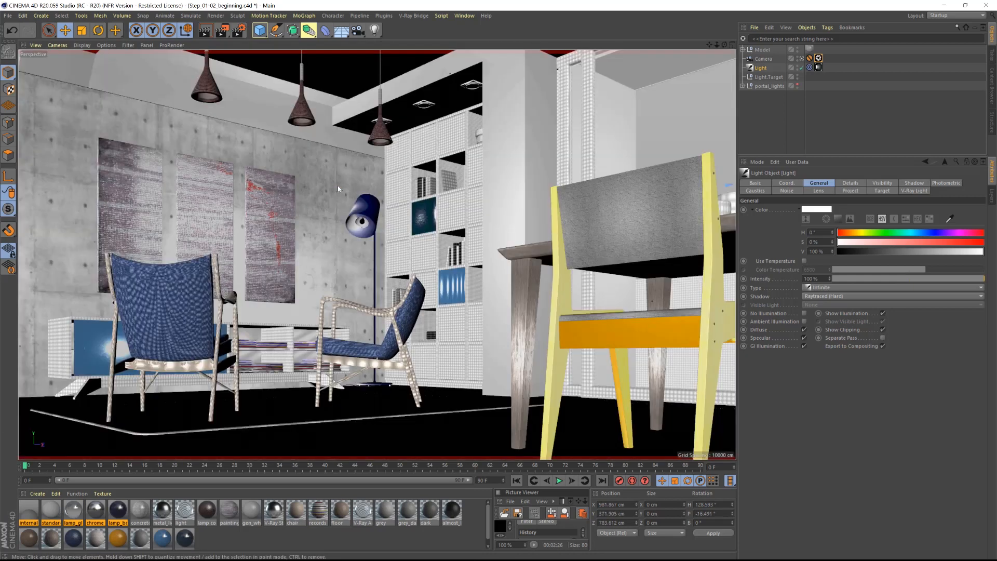
click(221, 30)
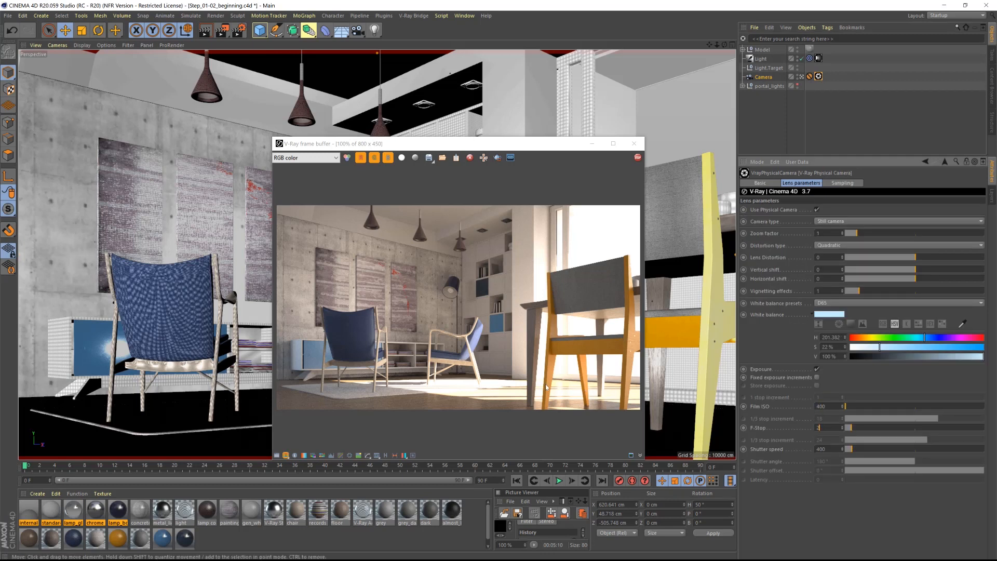
mouse_move(616, 394)
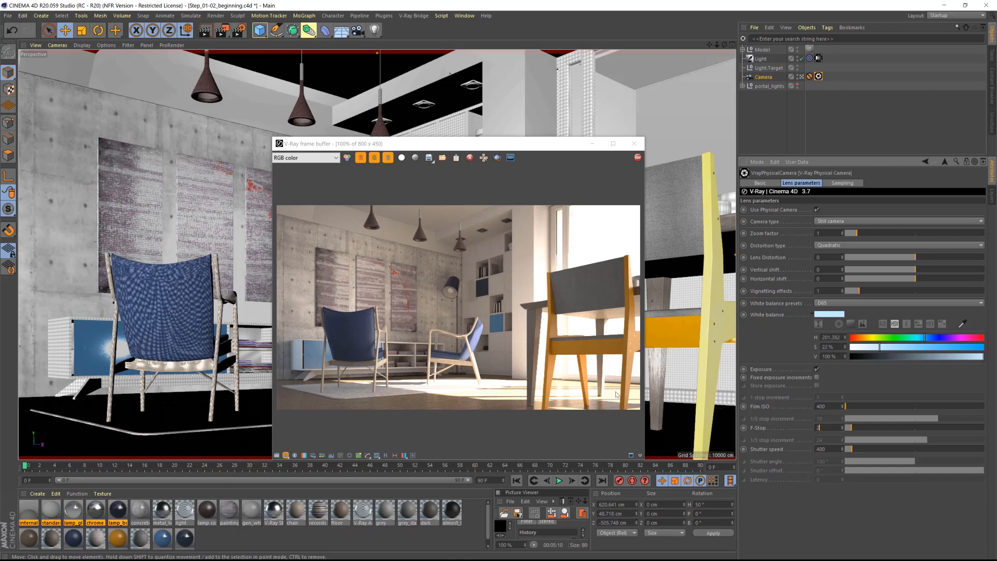
Set camera Film ISO to 400 and the sun to Size Multiplier 10, Intensity 50%.
click(819, 58)
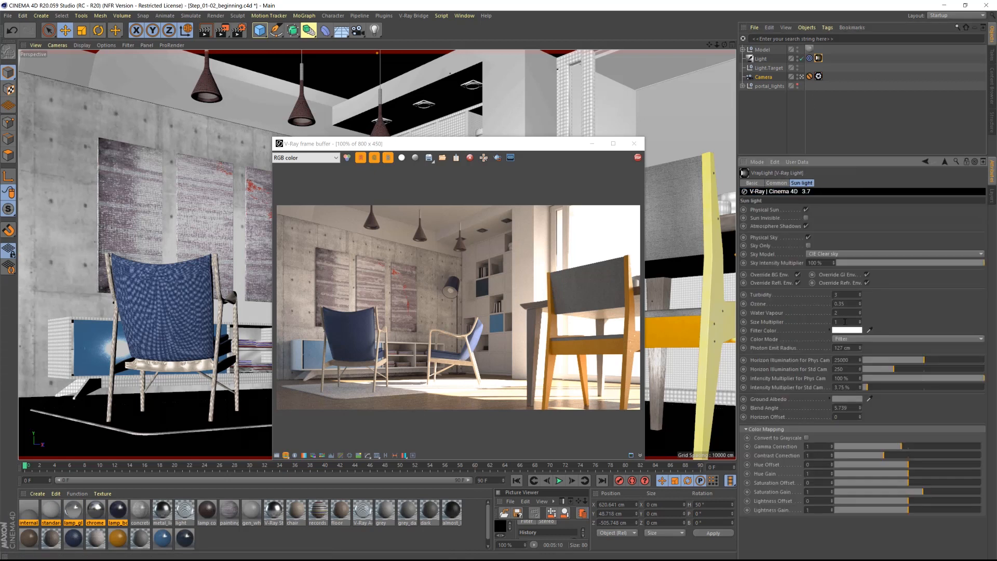
click(841, 322)
text(0)
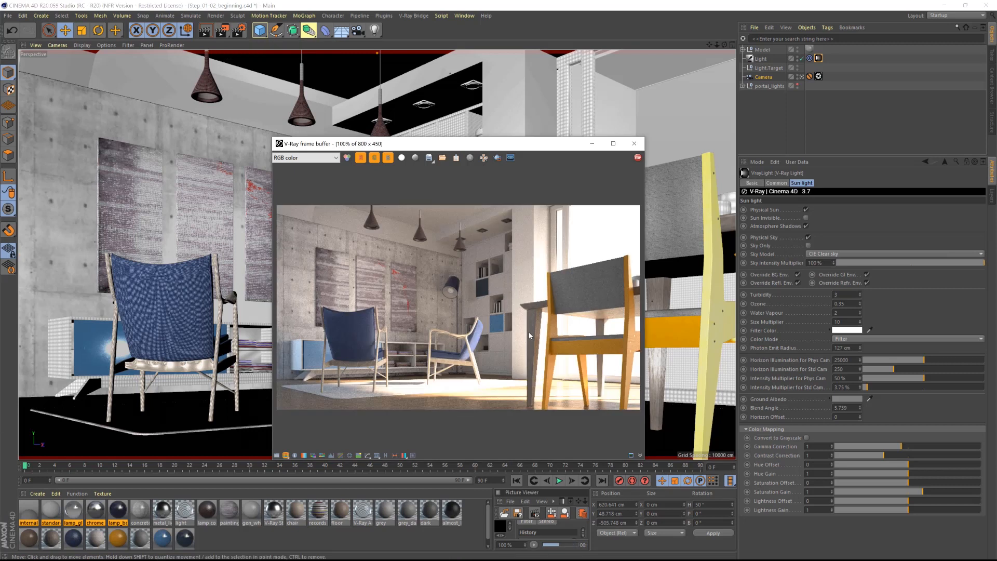
mouse_move(405, 305)
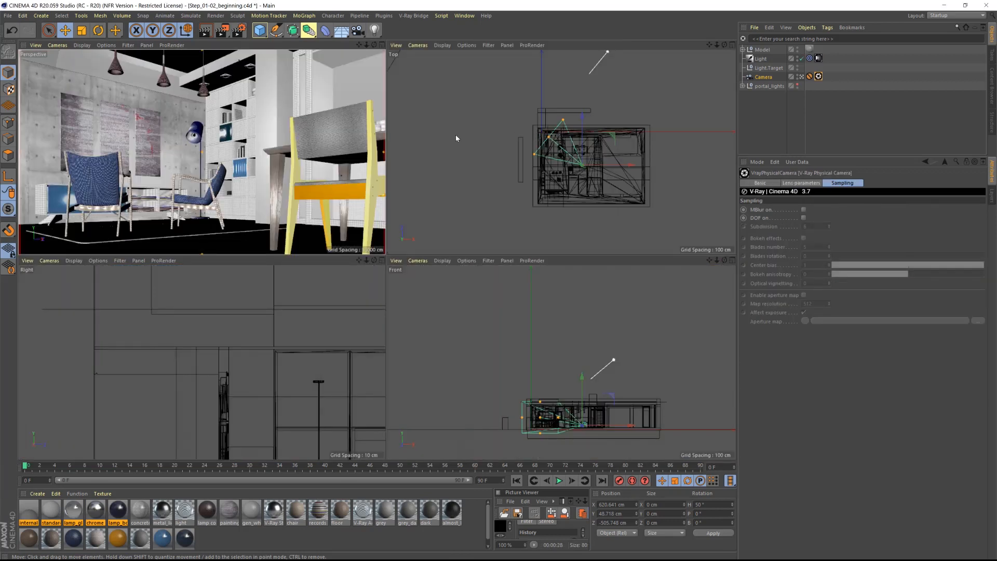
Return to the single Perspective view and tick DOF on in the camera's Sampling settings.
click(729, 45)
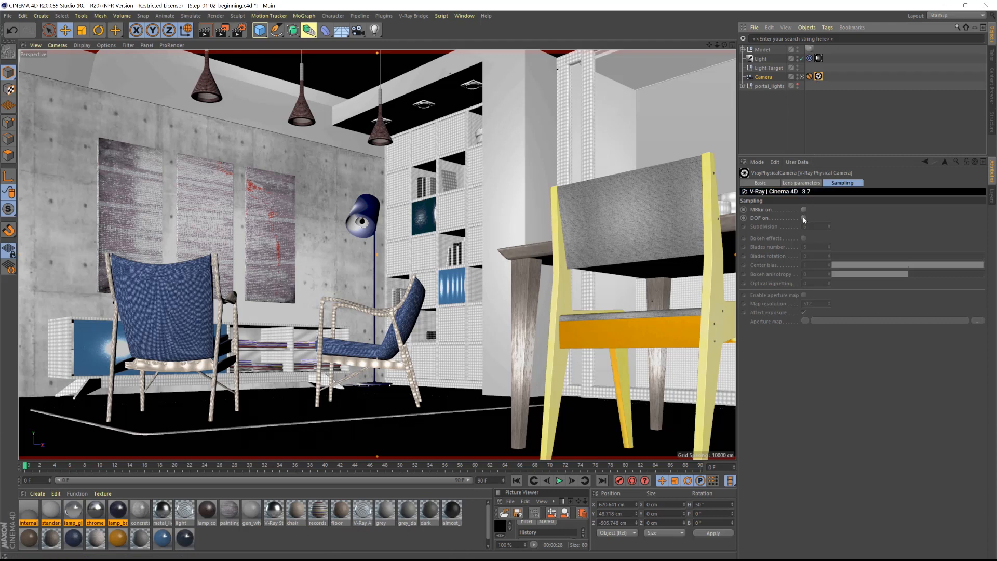
click(803, 218)
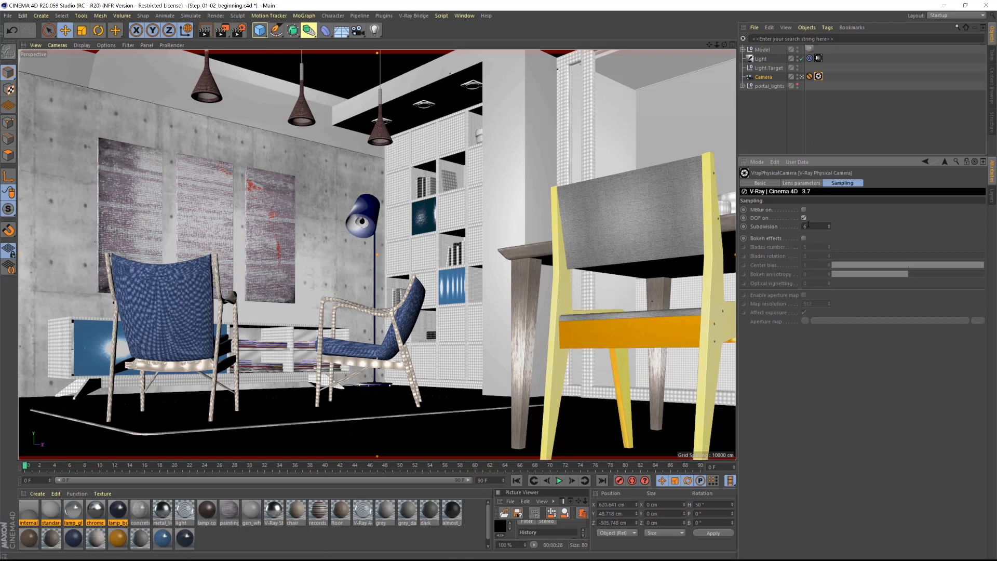
click(802, 218)
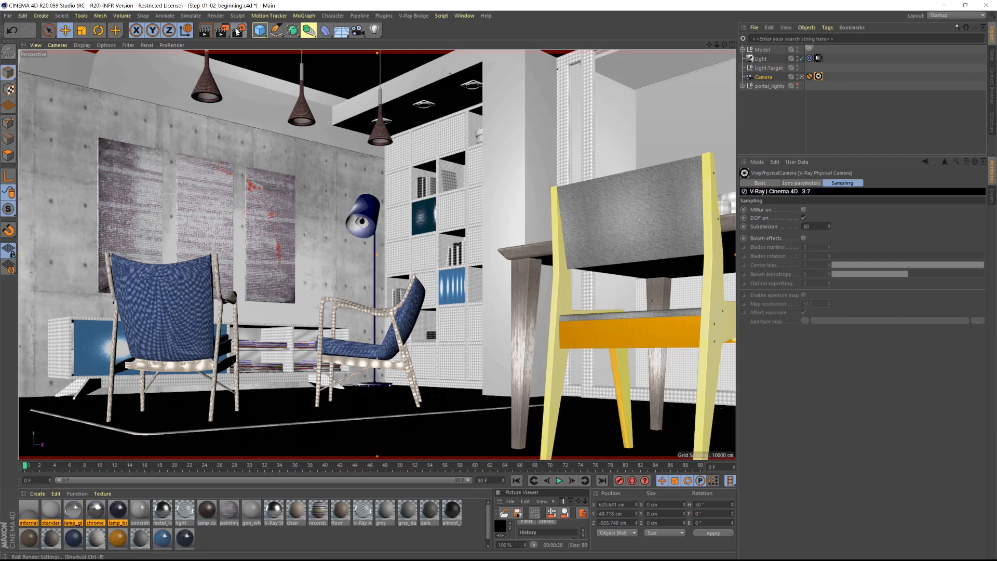
Set the V-Ray Antialiasing Noise Threshold to 0.002 in Render Settings and close it.
click(237, 30)
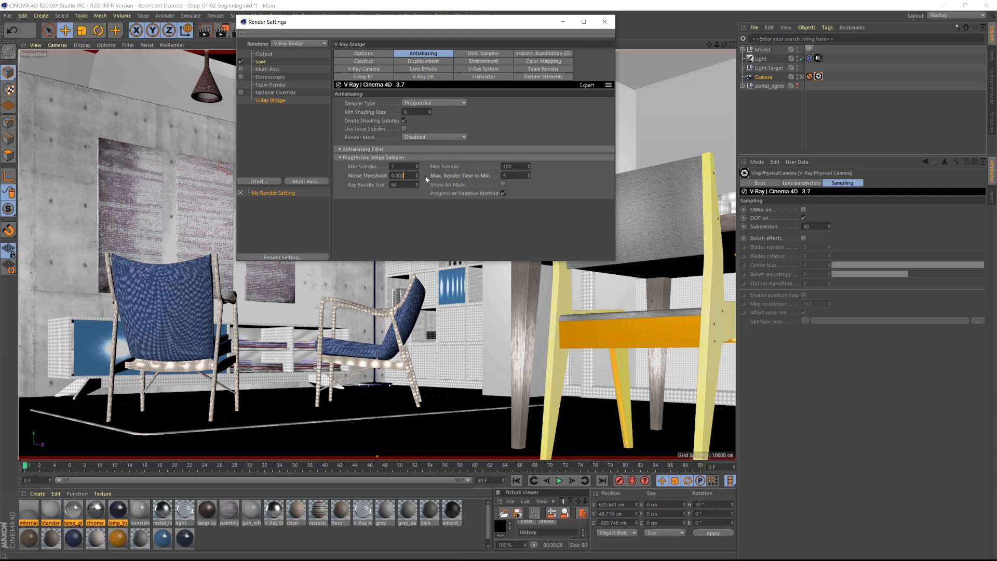
click(507, 175)
text(0)
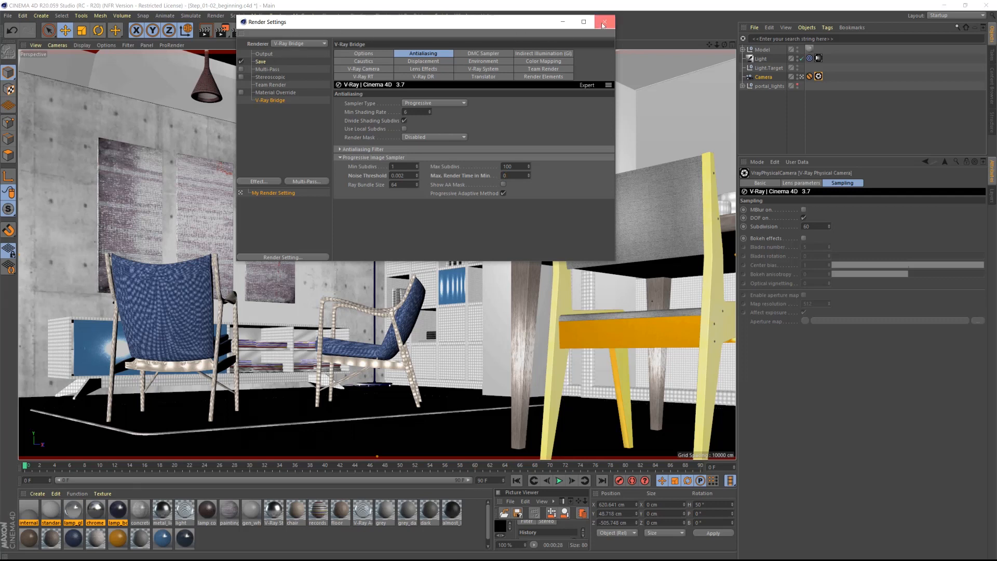
click(603, 22)
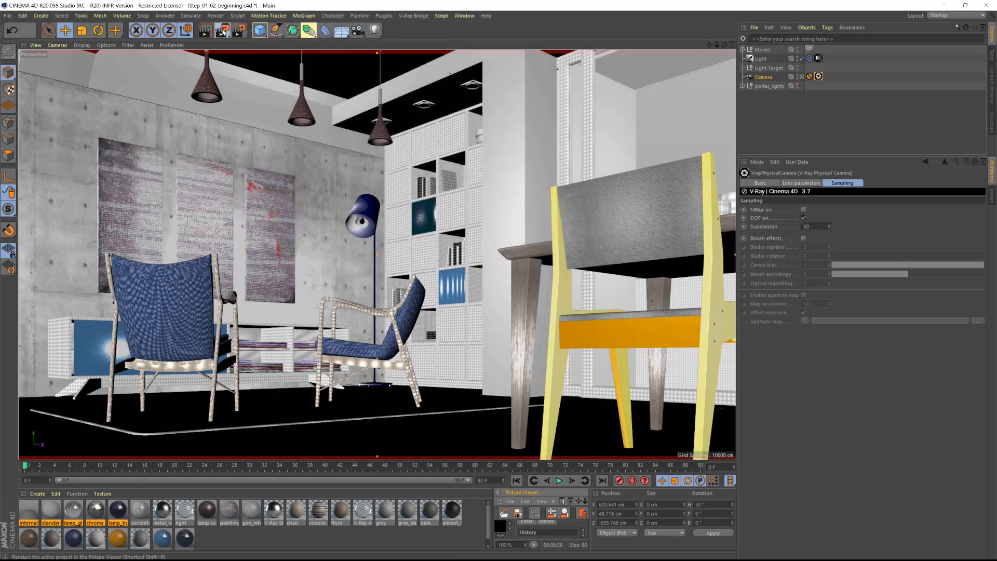
Render the sun-lit scene and correct it to highlight burn 0.87, contrast 0.18, white balance 5958.
click(238, 31)
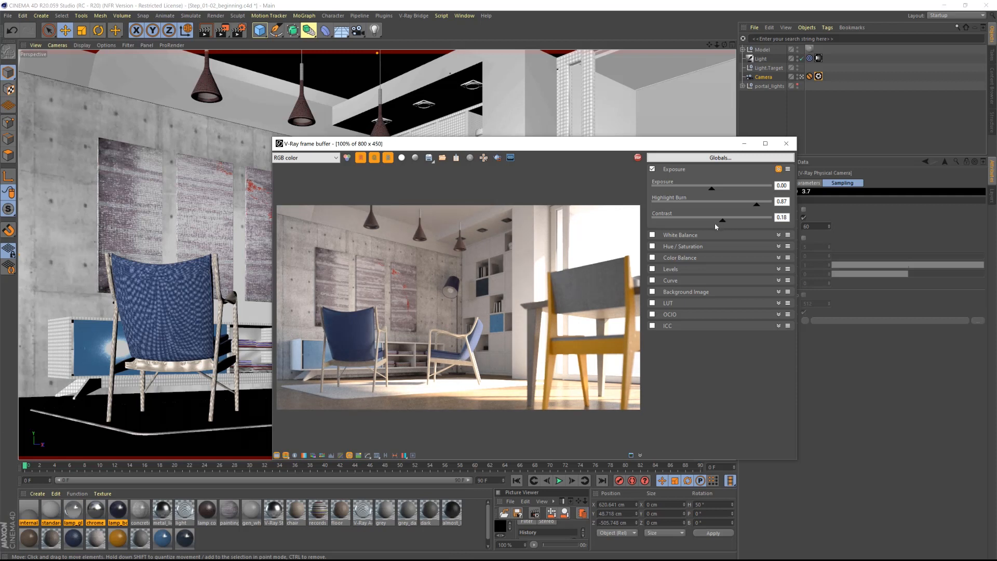
click(652, 235)
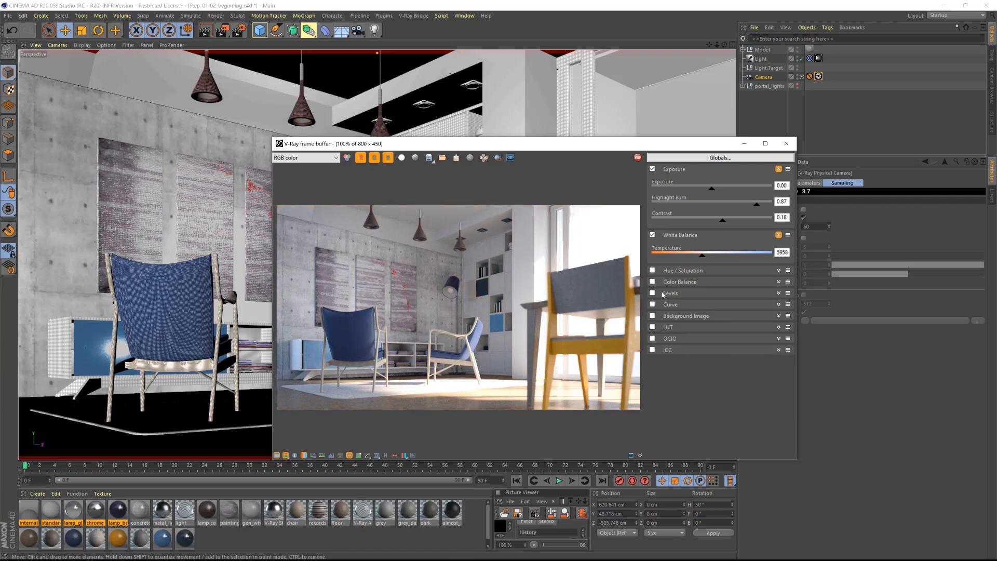
click(652, 304)
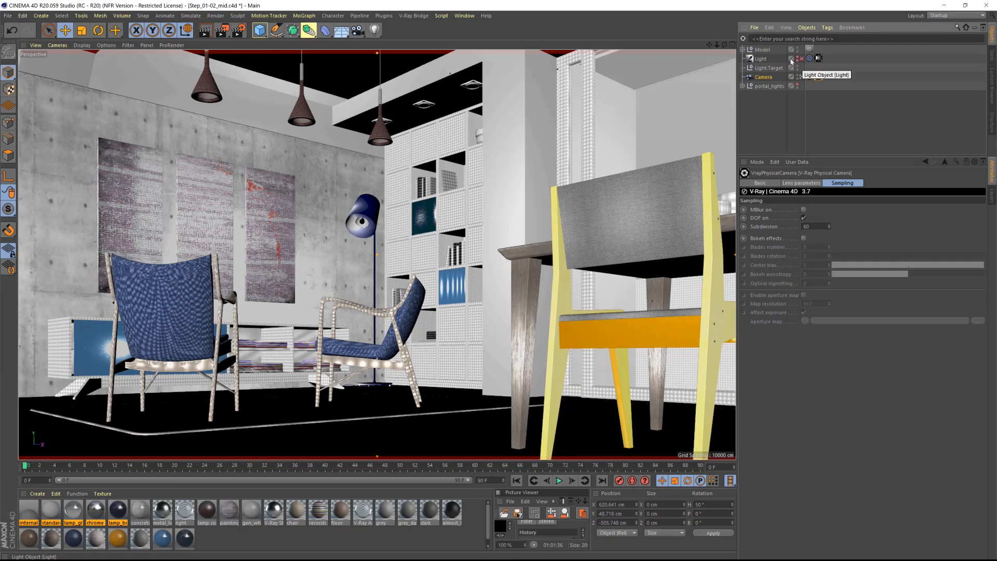
Add a V-Ray Area Dome Light and show its V-Ray light settings.
click(412, 15)
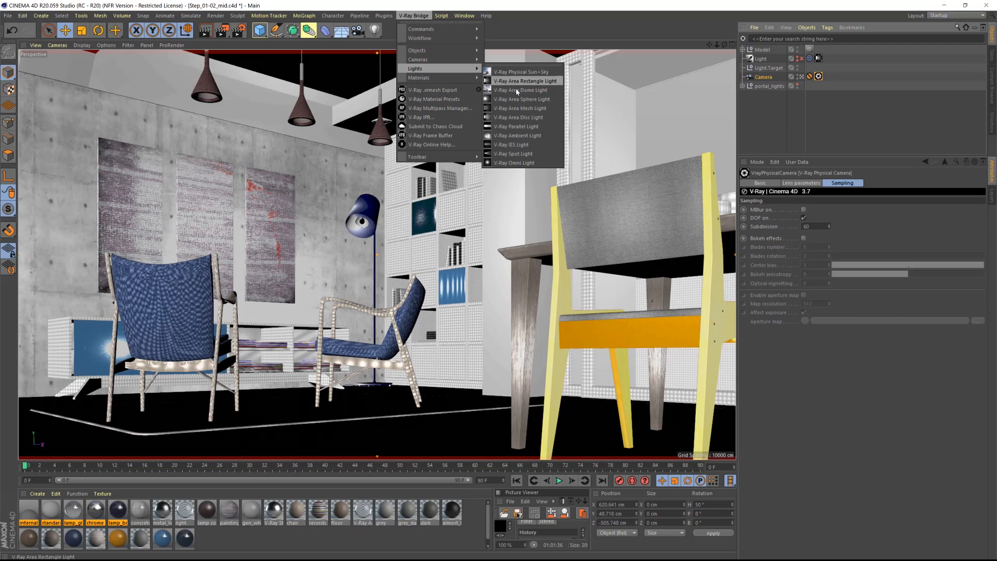
click(524, 81)
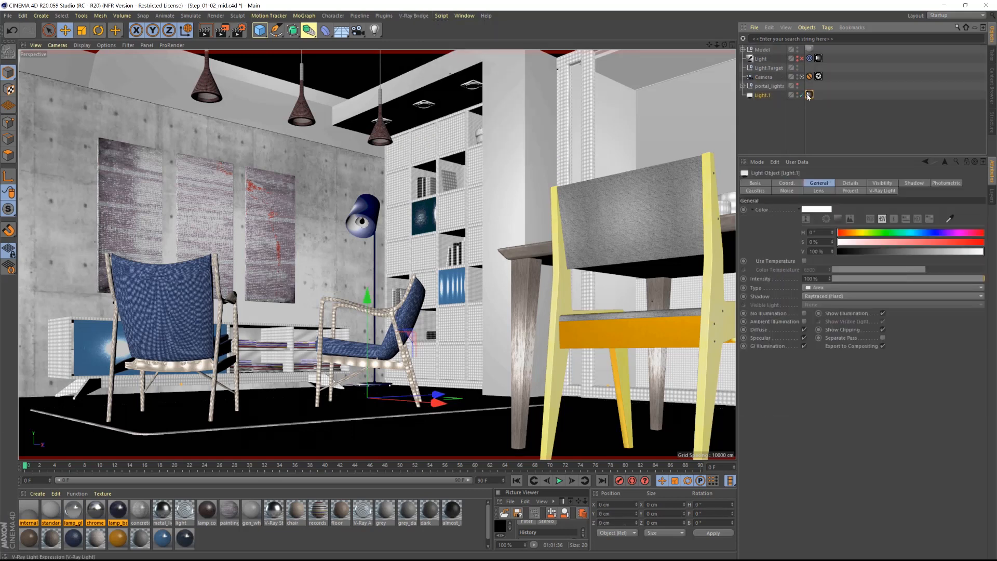
click(810, 95)
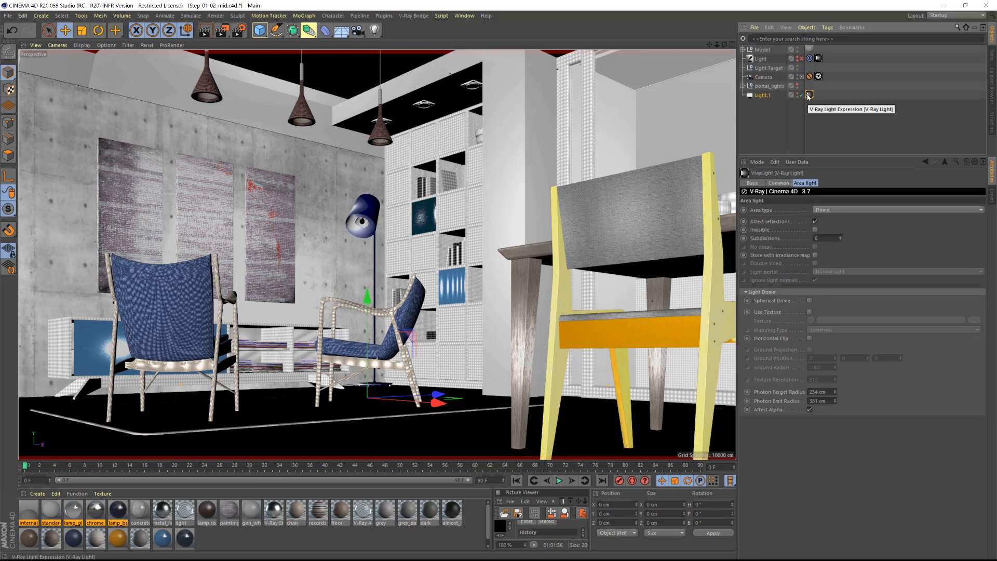
mouse_move(810, 301)
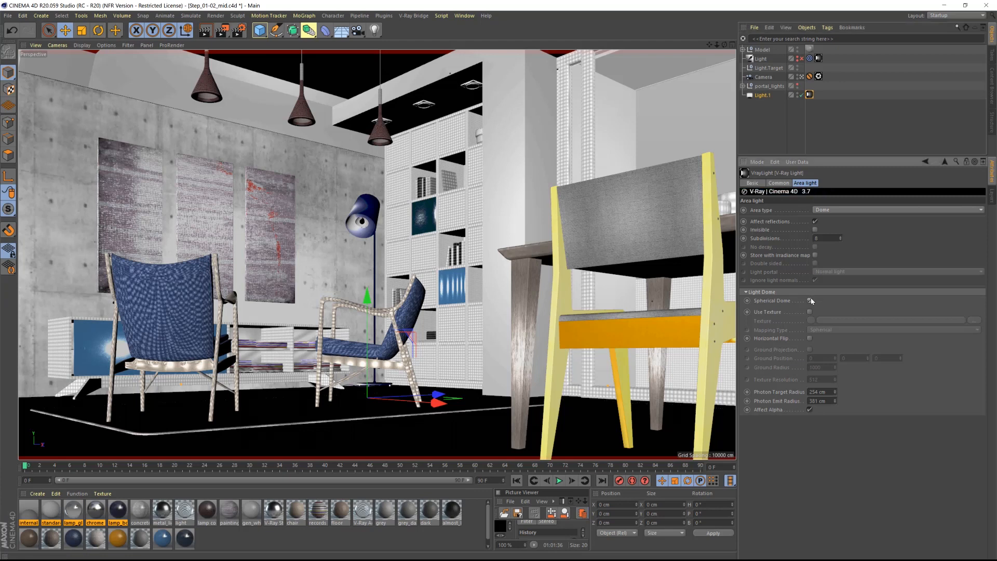
Make the dome spherical, enable Use Texture and assign a V-Ray AdvBitmap shader.
click(810, 312)
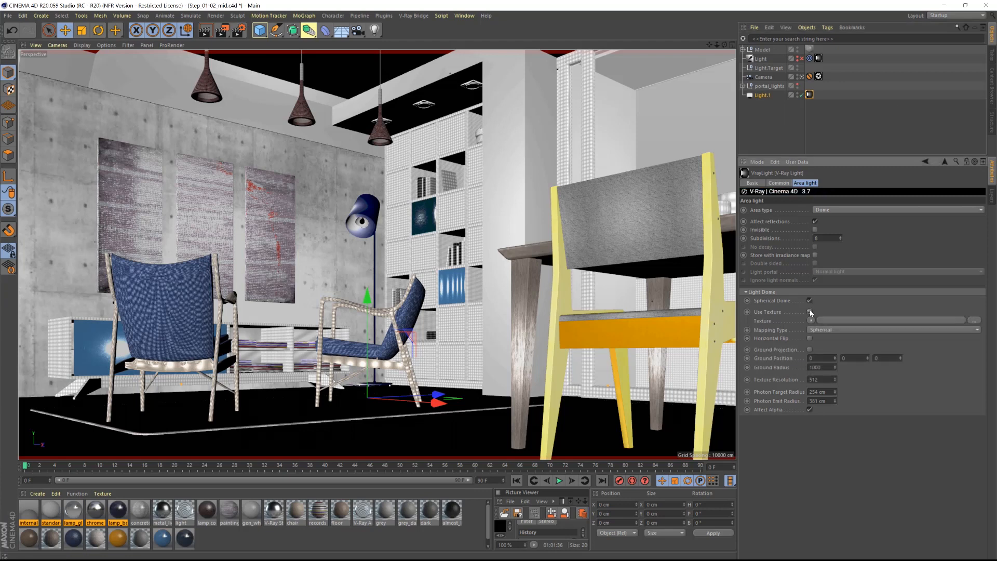
click(810, 320)
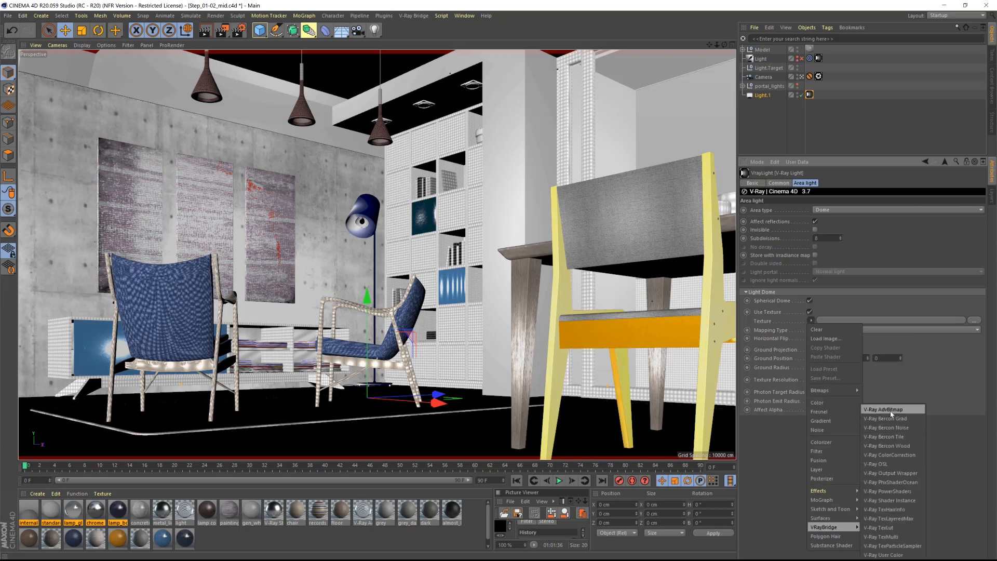
click(883, 409)
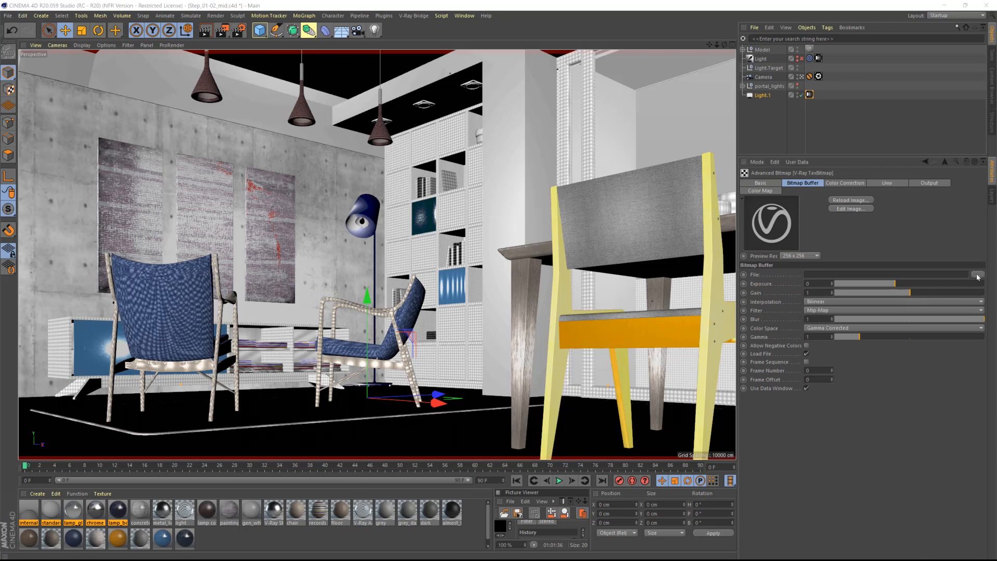
Load sun.hdr as the image file of the dome light's Advanced Bitmap.
click(977, 274)
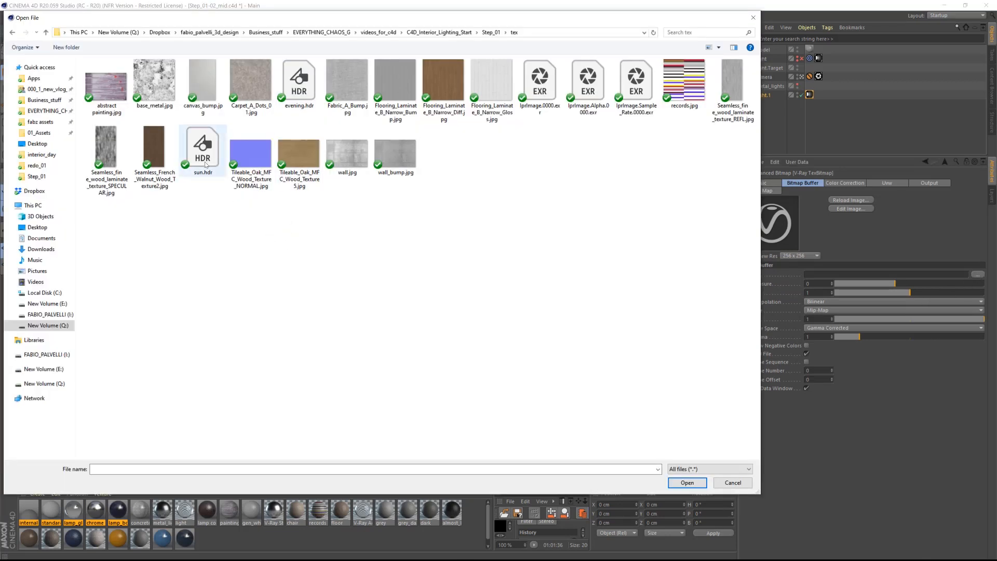
click(686, 483)
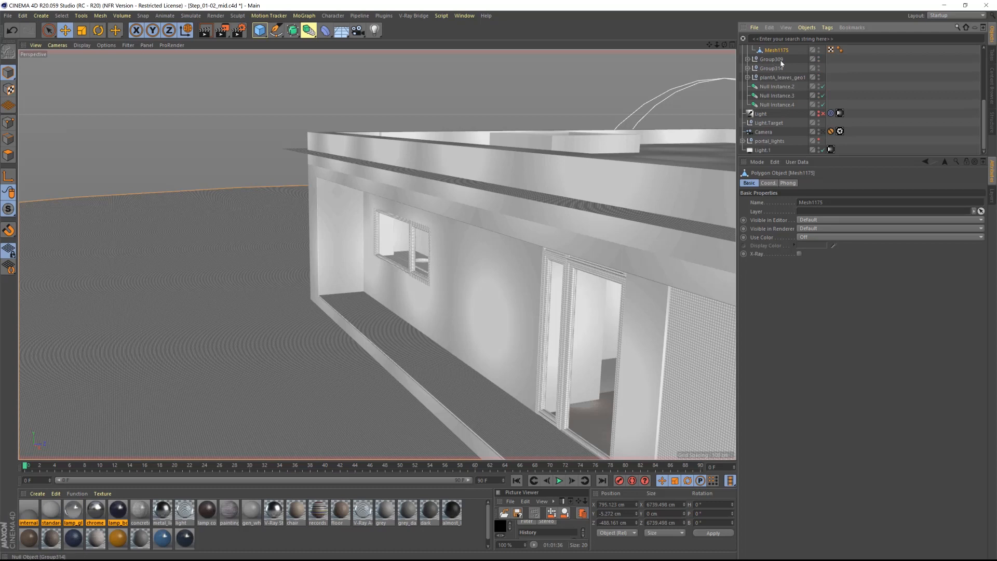
Select Light.1's V-Ray tag and bring up the dome texture preview tool.
click(819, 50)
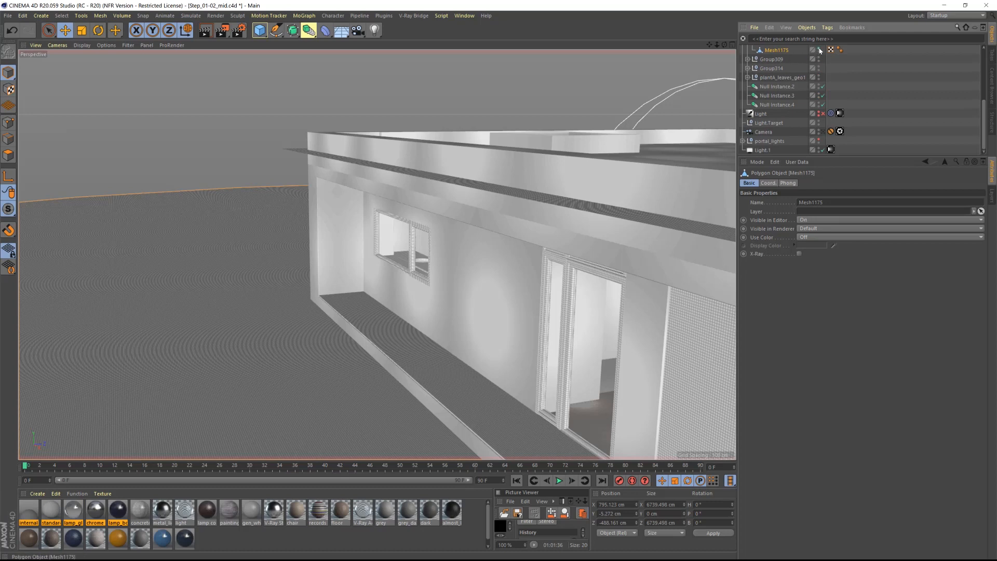
click(762, 96)
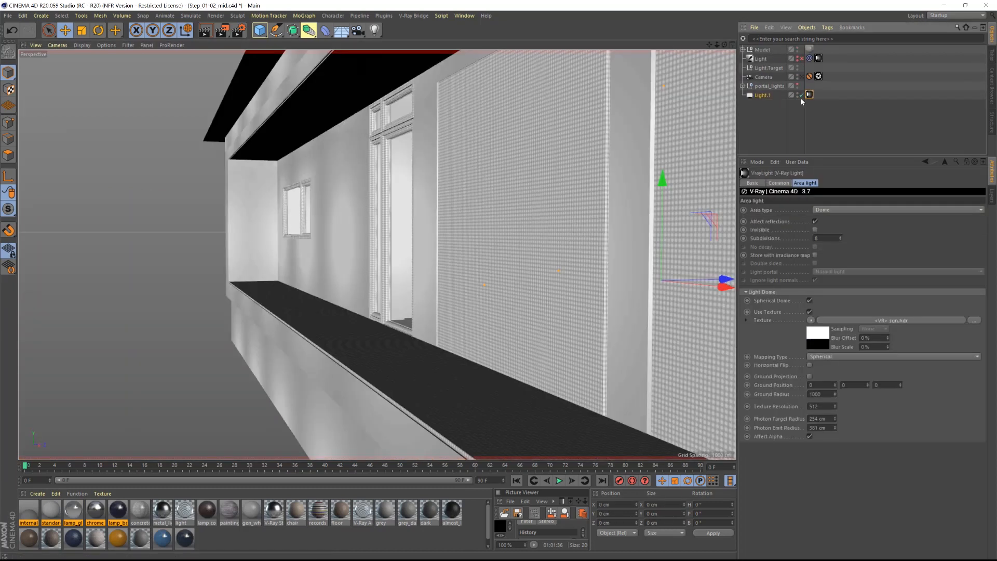
click(413, 15)
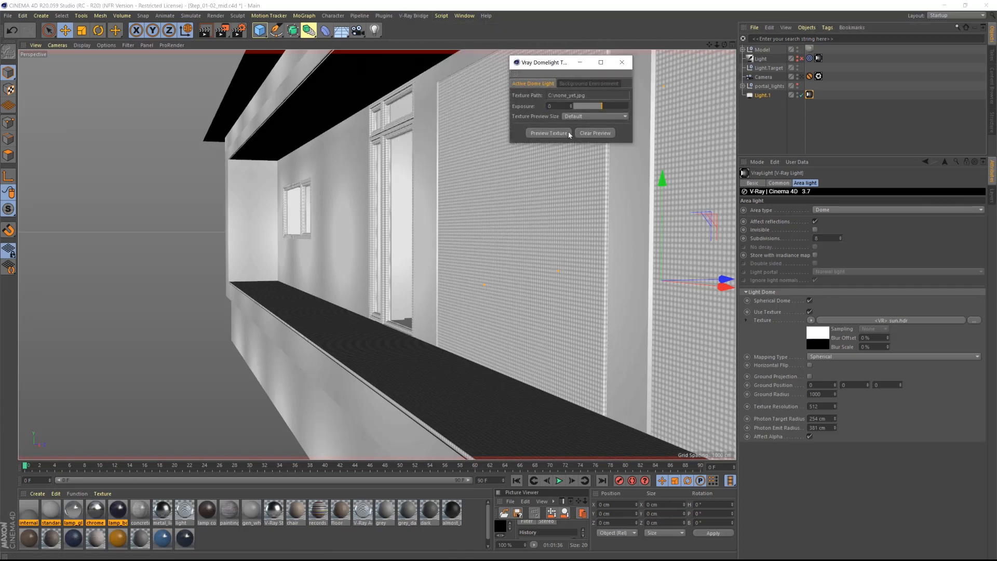
Show the sun.hdr image in the viewport at a 4096×4096 preview size.
click(548, 133)
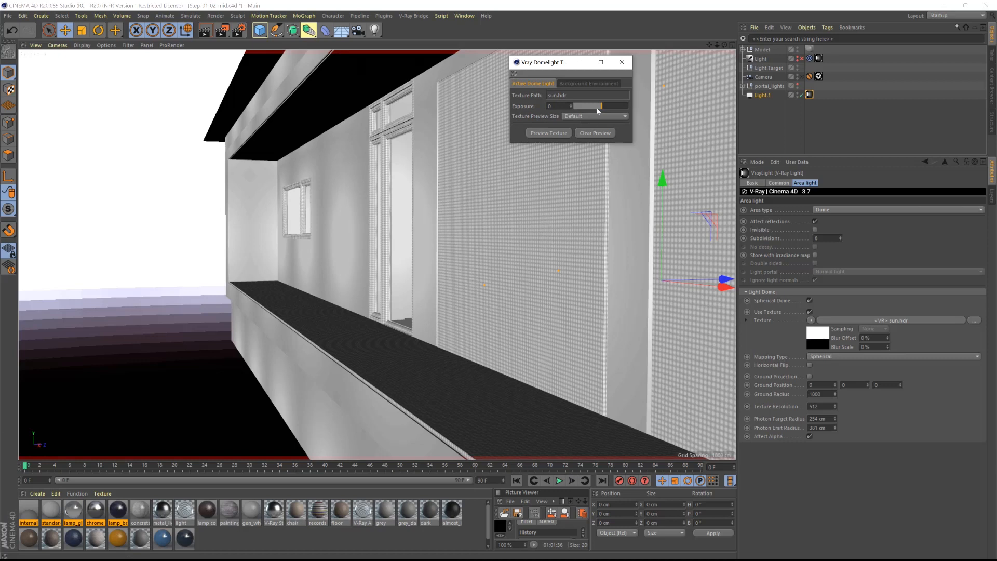
click(596, 116)
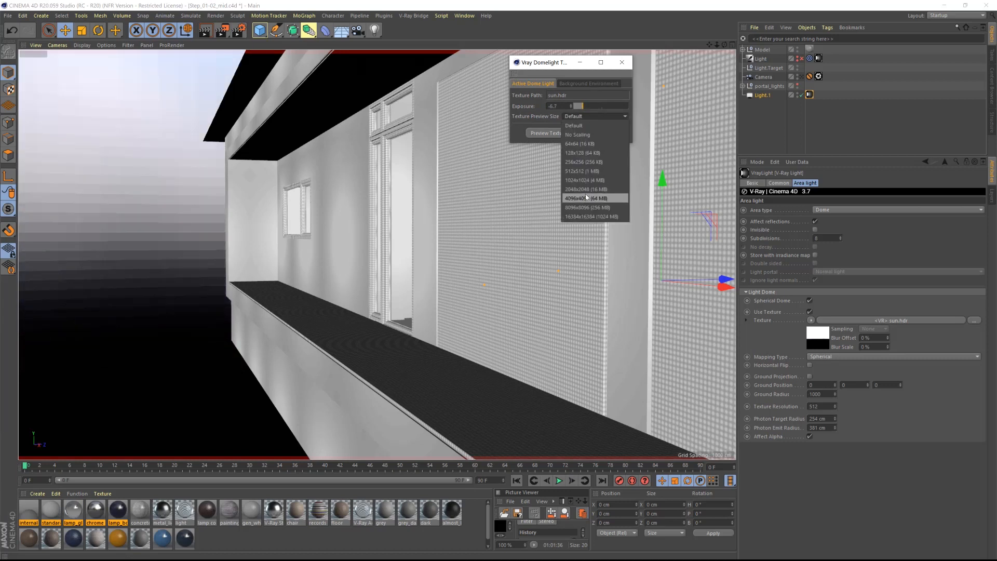
click(584, 198)
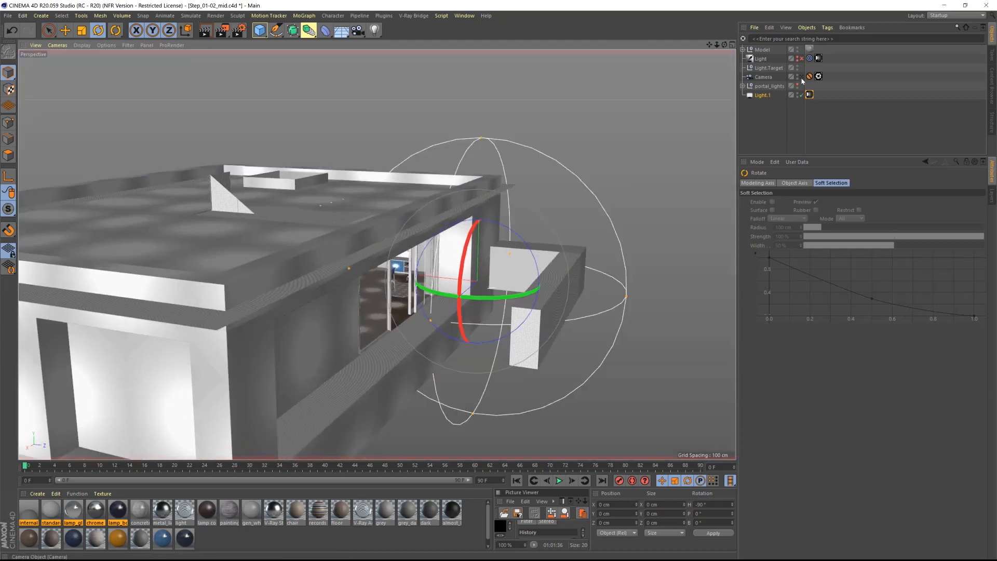
Render the dome-lit living room into the V-Ray frame buffer (Shift+R).
click(223, 30)
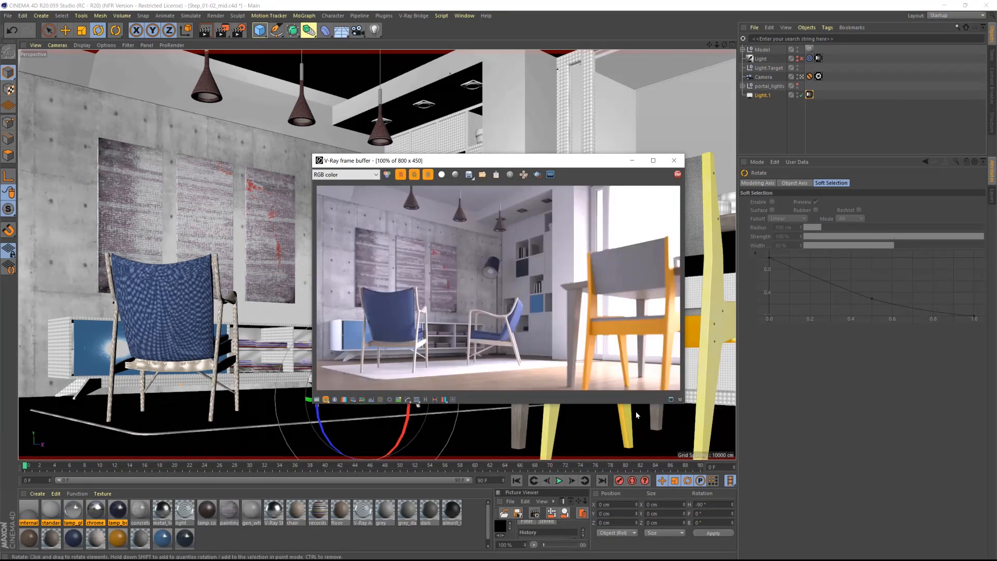
mouse_move(652, 427)
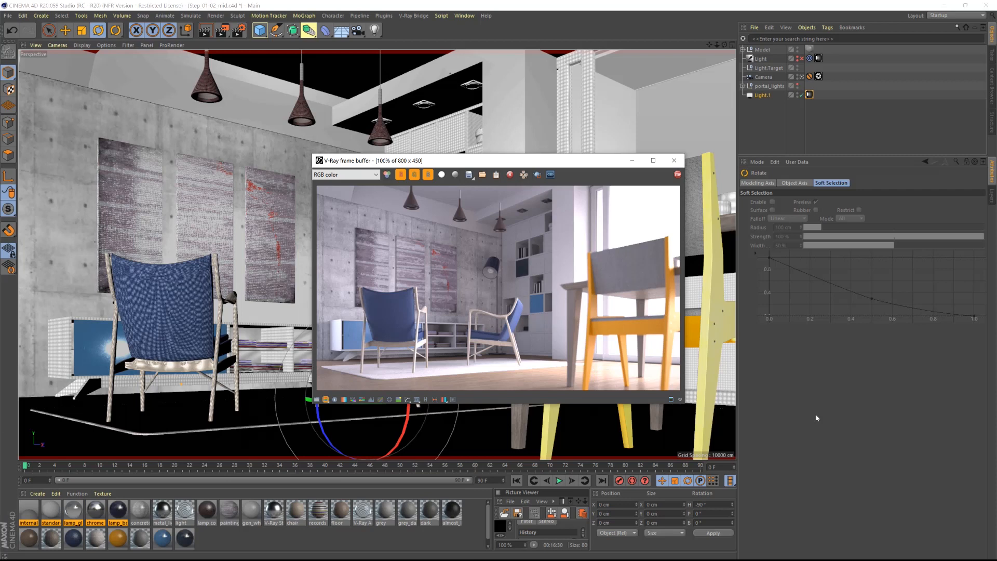
mouse_move(594, 371)
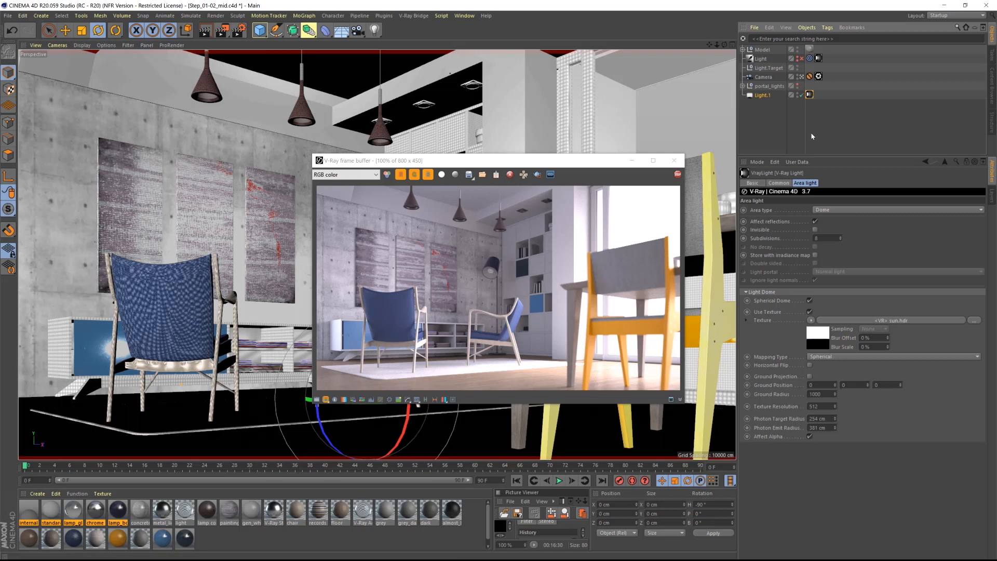
In Corrections set highlight burn 0.89, contrast 0.09 and enable white balance at 6351.
click(811, 320)
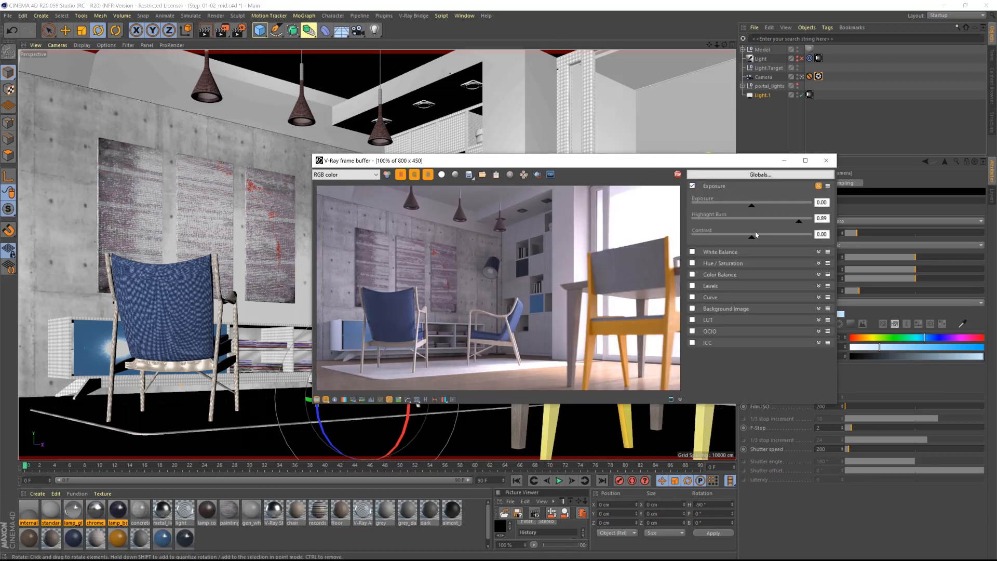
click(692, 252)
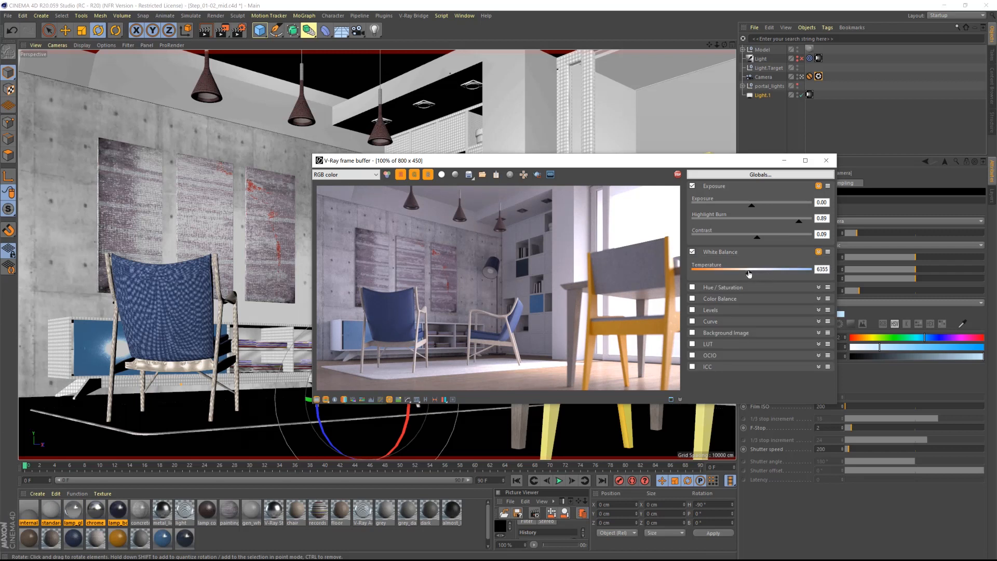